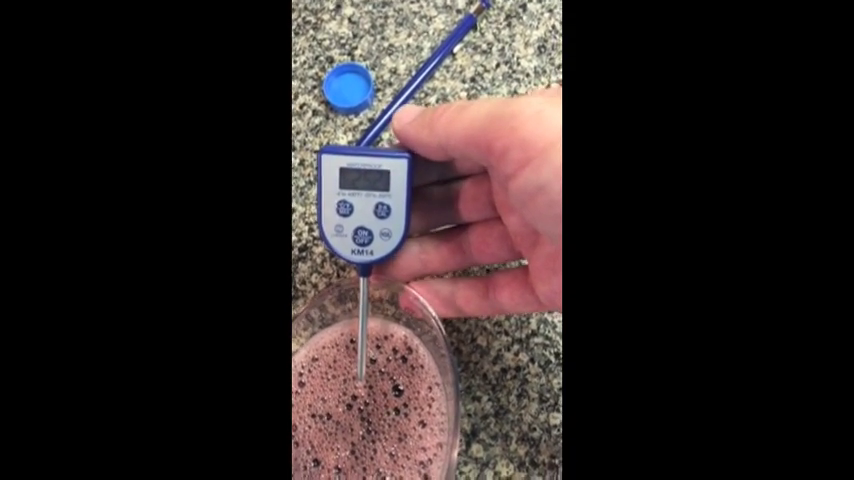
mouse_move(428, 240)
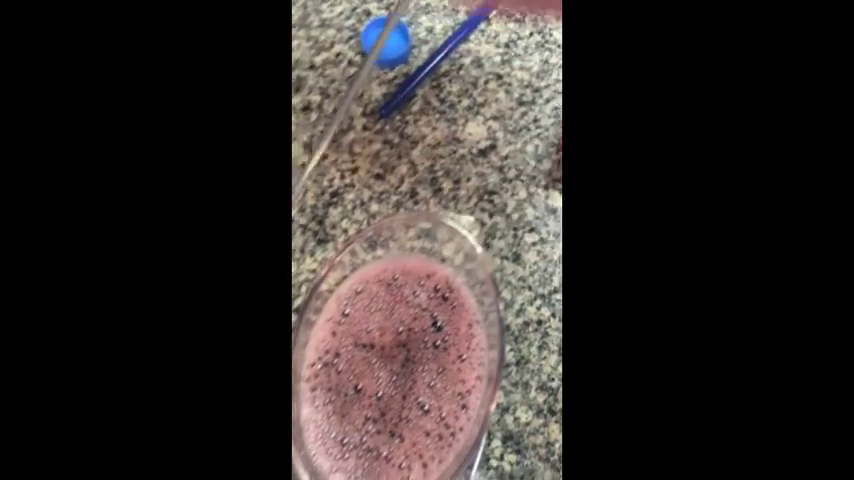